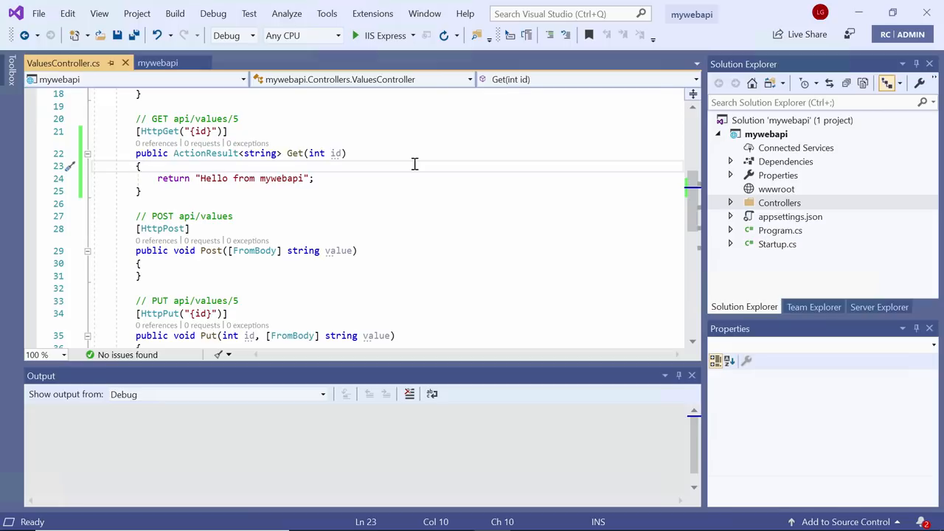
pyautogui.moveTo(329, 182)
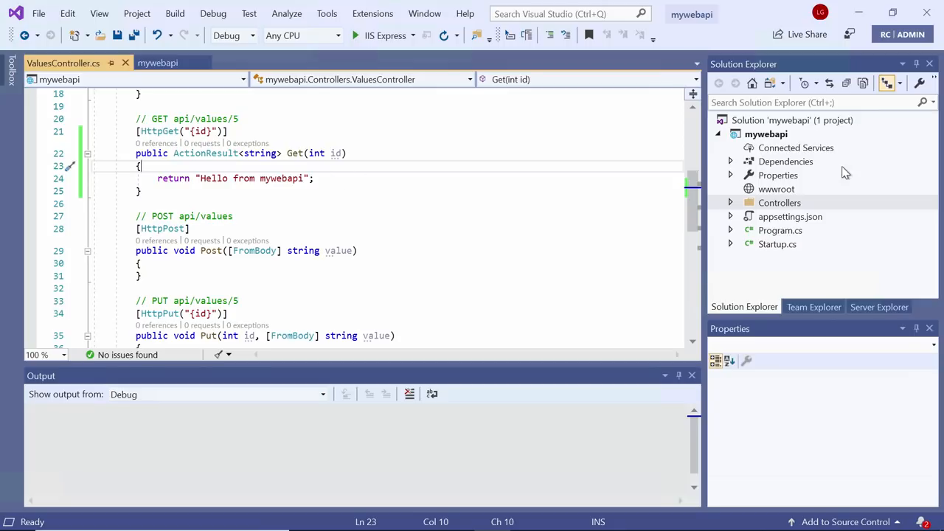
# Add Kubernetes/Helm container orchestrator support to mywebapi, declining a publicly accessible endpoint.
pyautogui.rightClick(766, 134)
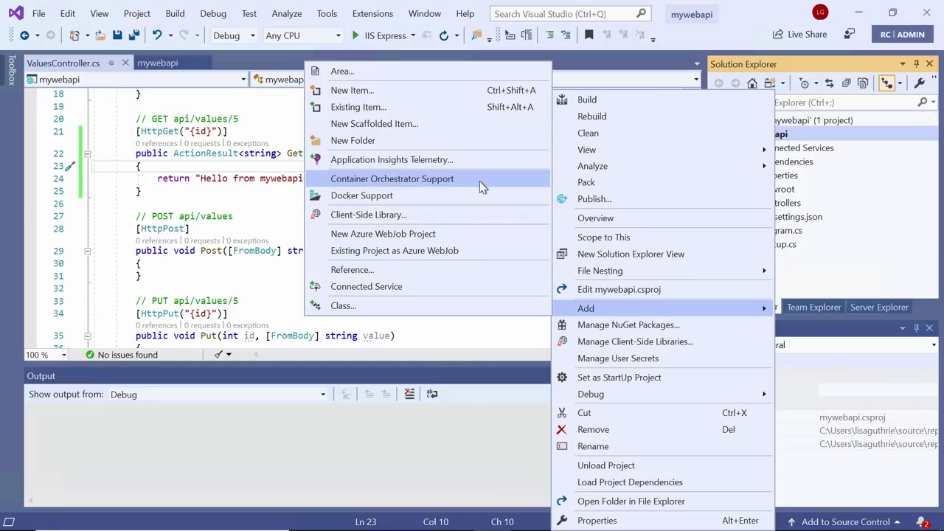
pyautogui.click(392, 178)
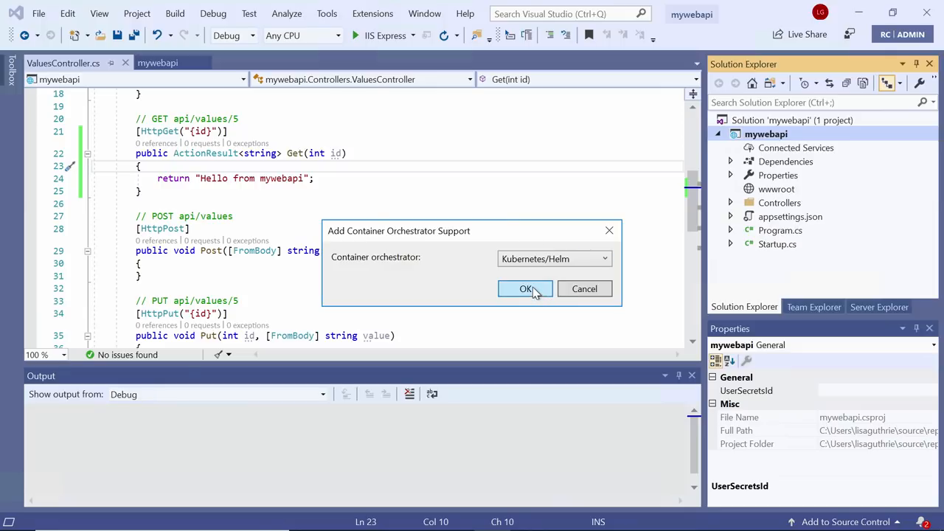
pyautogui.click(525, 288)
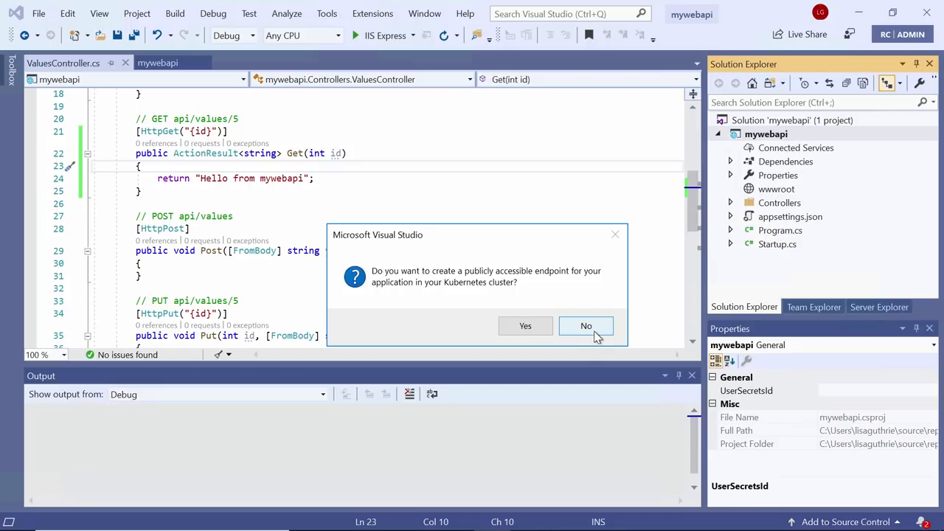
pyautogui.click(586, 326)
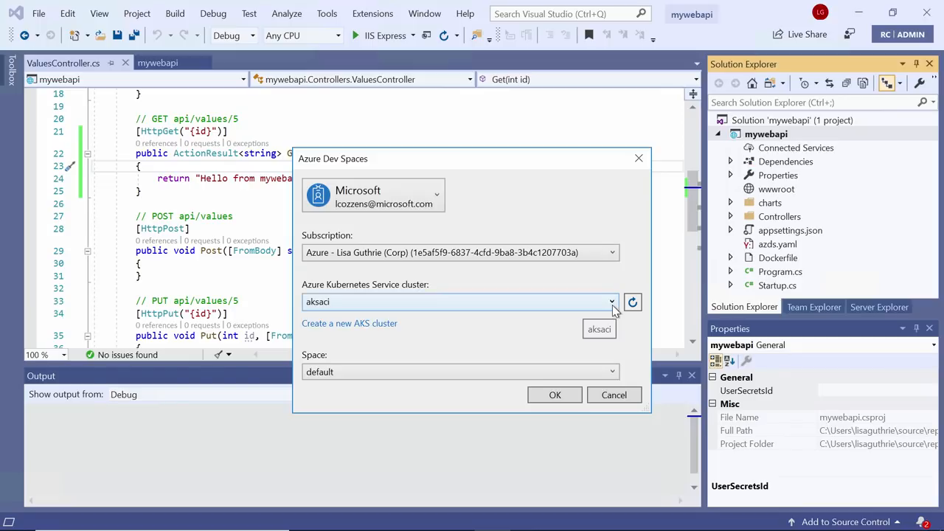
# Target the determinedmorse AKS cluster with the default dev space and confirm.
pyautogui.click(610, 302)
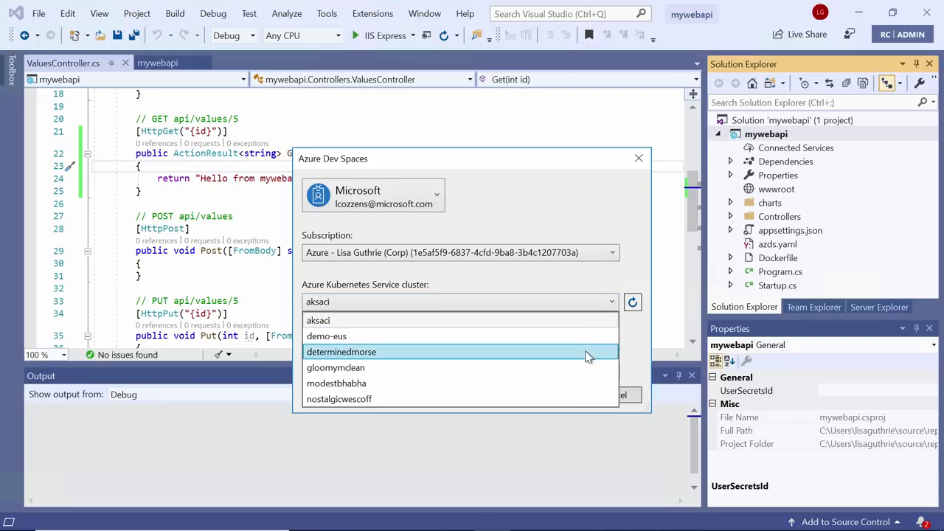
pyautogui.click(342, 352)
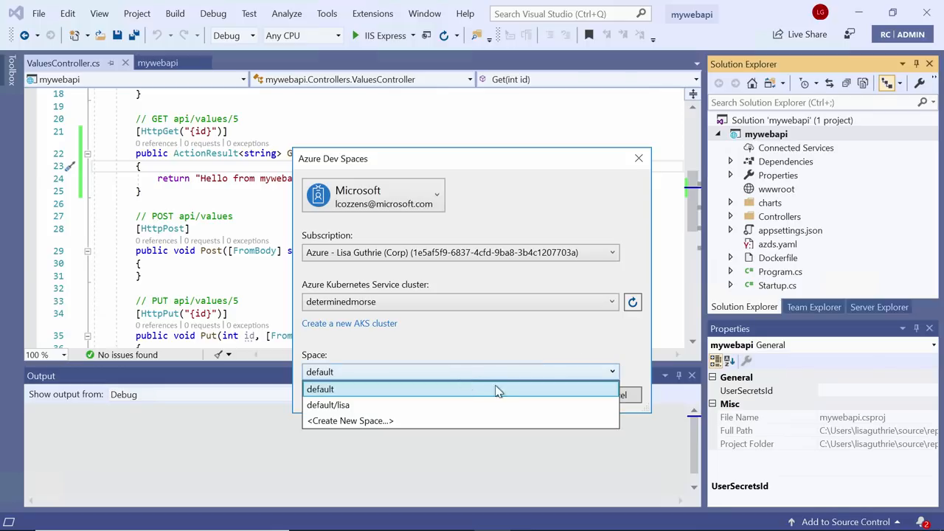
pyautogui.moveTo(509, 405)
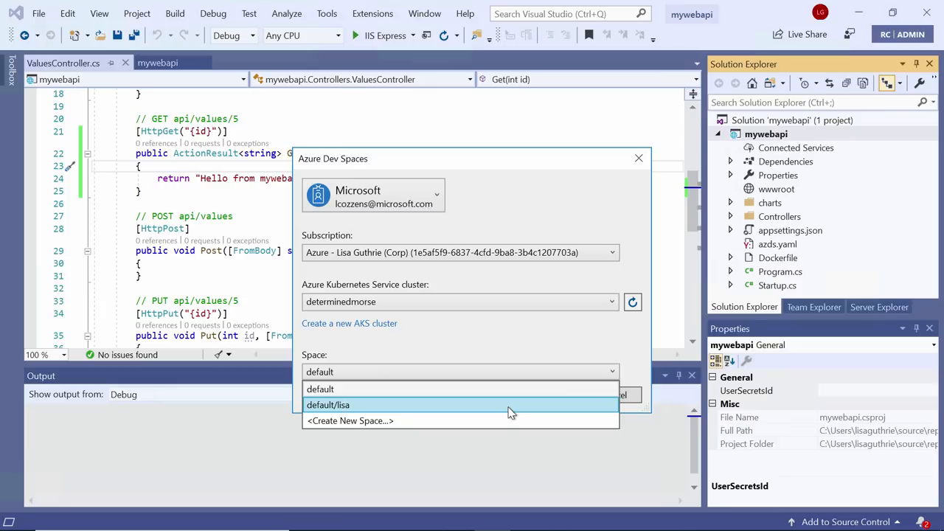
pyautogui.moveTo(494, 389)
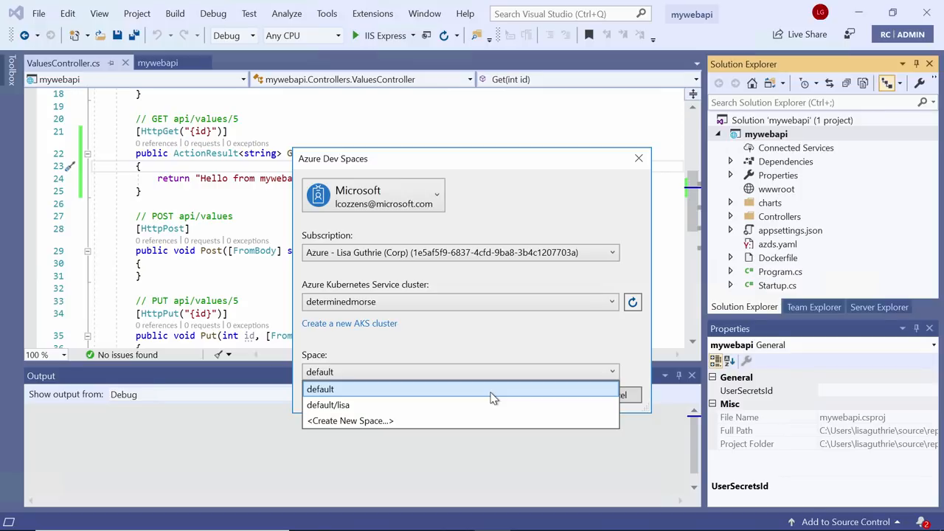
pyautogui.click(320, 388)
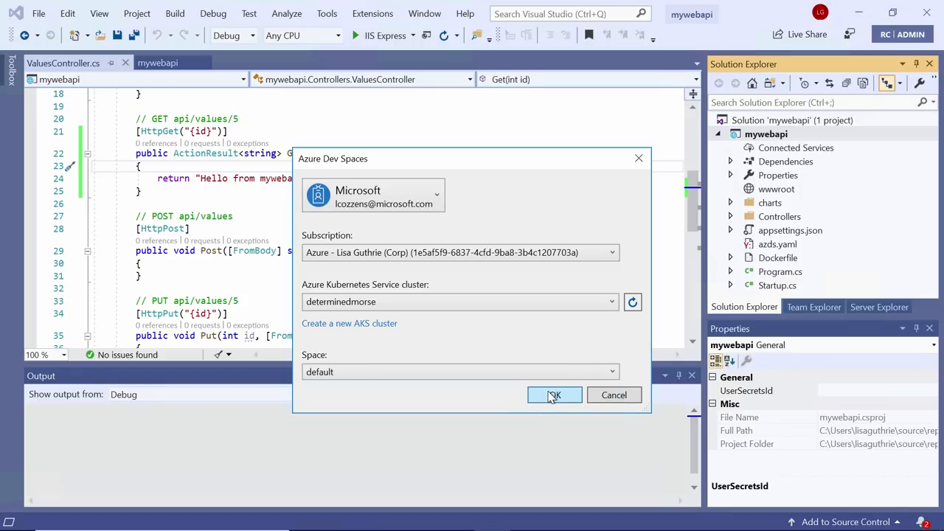
pyautogui.click(554, 395)
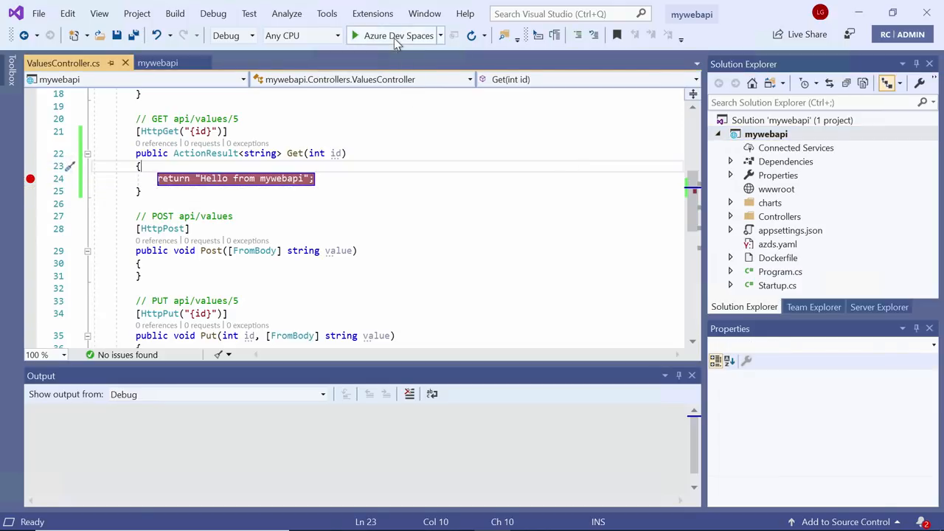
# Start debugging mywebapi in Azure Dev Spaces until the breakpoint on Get's return is hit.
pyautogui.click(355, 35)
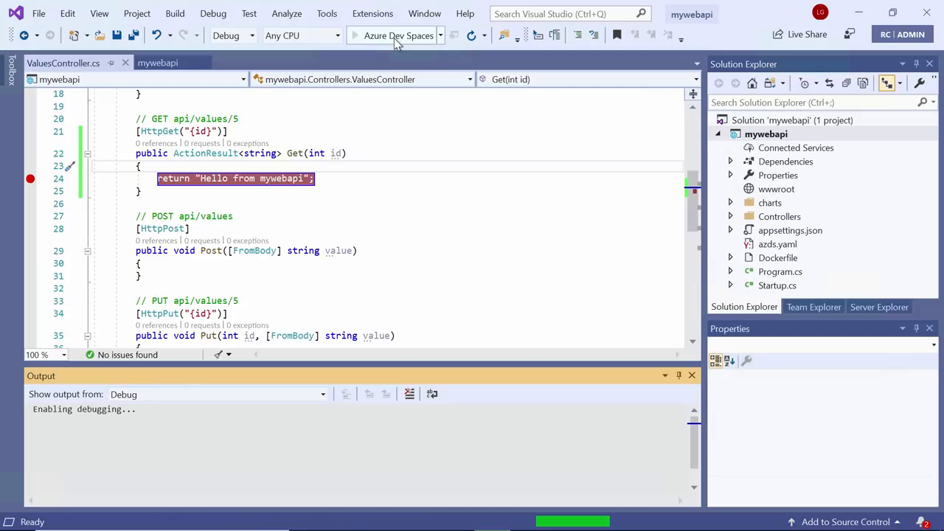
pyautogui.click(399, 35)
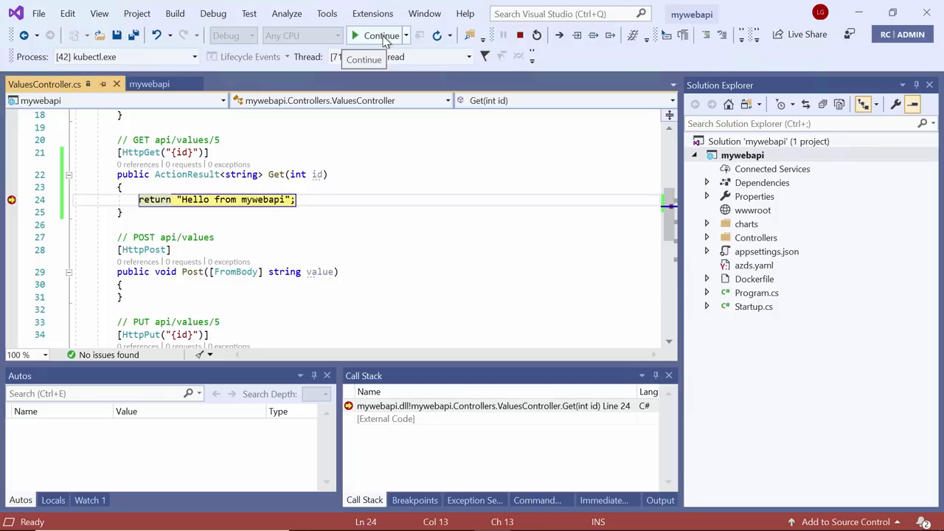
# Resume execution so Edge shows 'Hello from mywebapi' from api/values/1.
pyautogui.click(381, 35)
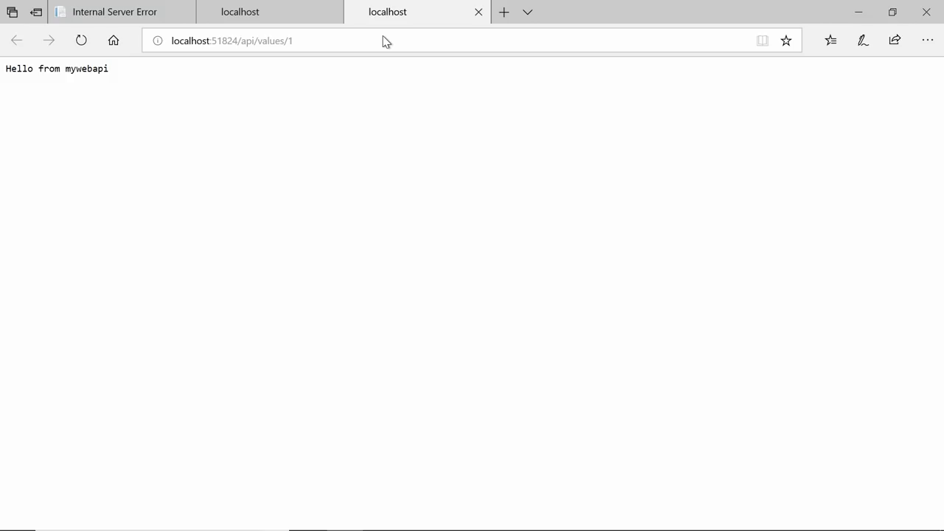
pyautogui.moveTo(334, 516)
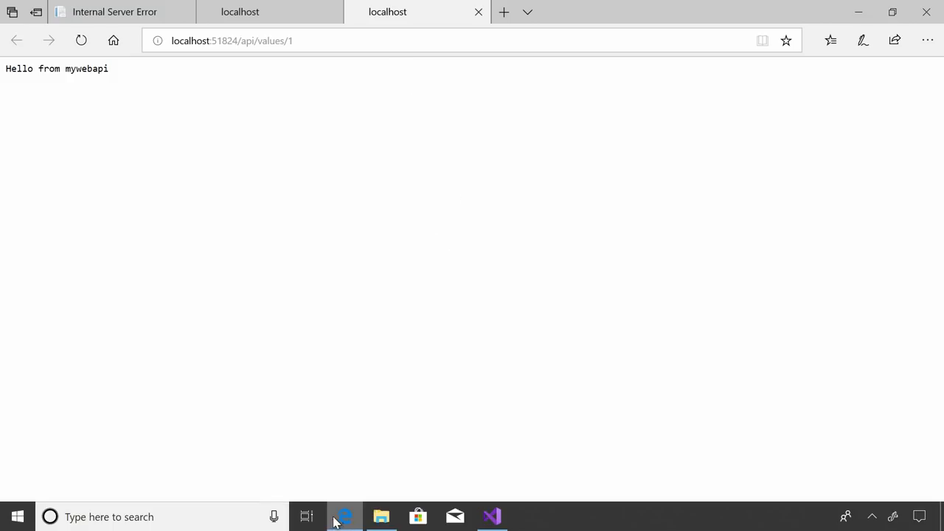
# Resume the frontend's request paused at the breakpoint so its API call completes.
pyautogui.click(492, 516)
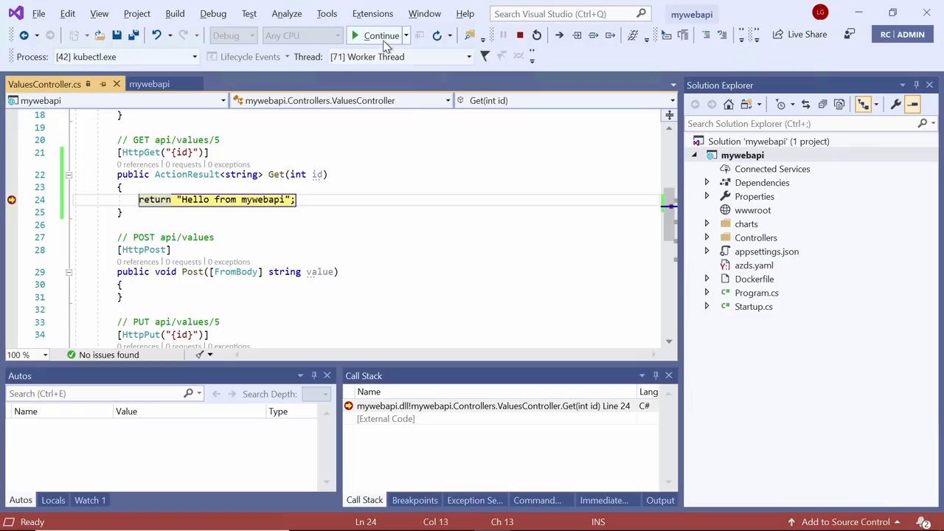
pyautogui.click(381, 35)
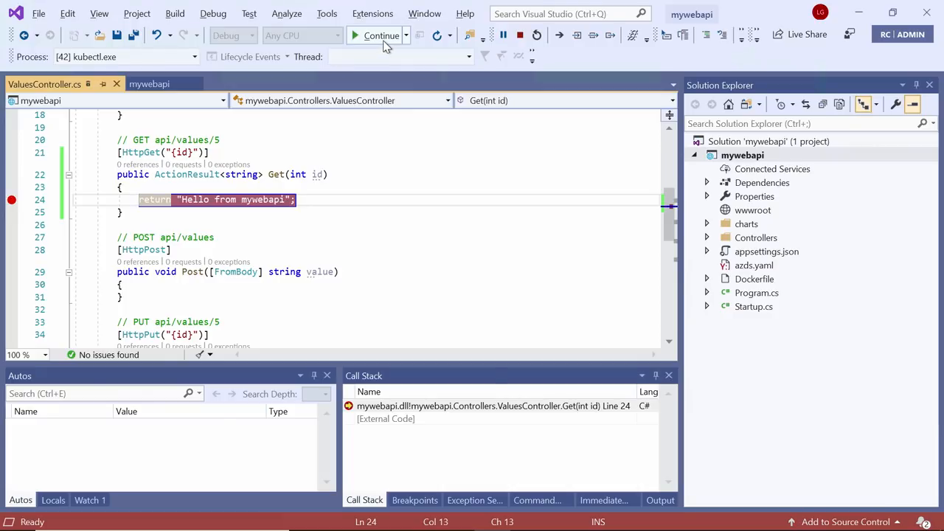
pyautogui.click(381, 36)
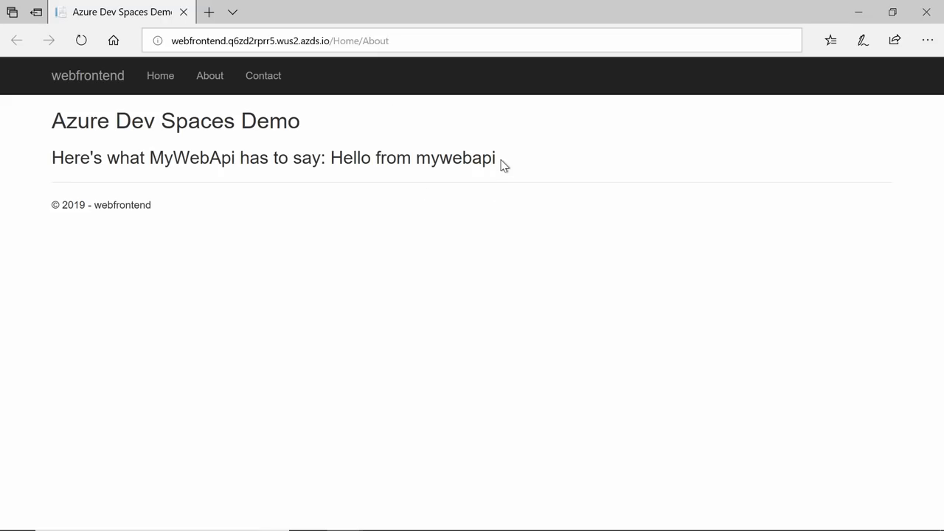
# Highlight 'Hello from mywebapi' on the webfrontend About page.
pyautogui.moveTo(329, 157); pyautogui.dragTo(496, 157)
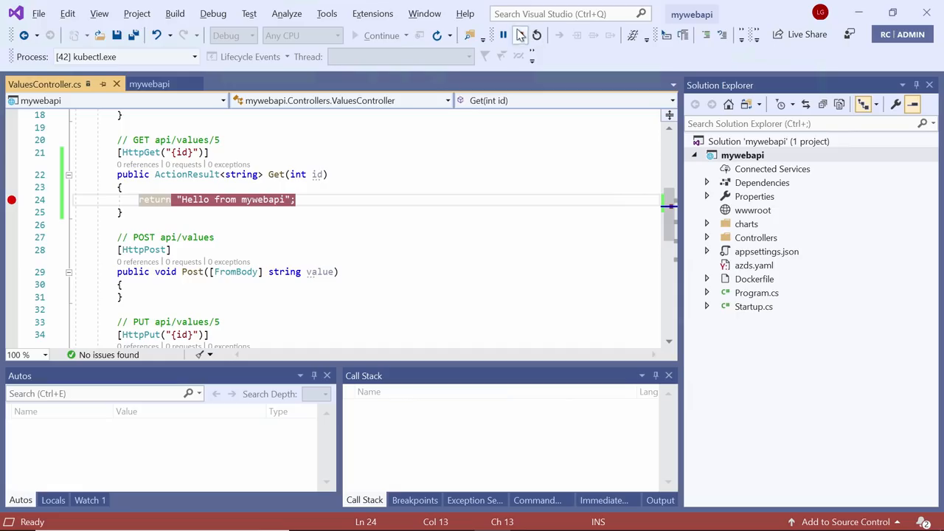
# Stop the debugging session, leaving the About page still reading 'Hello from mywebapi'.
pyautogui.click(520, 35)
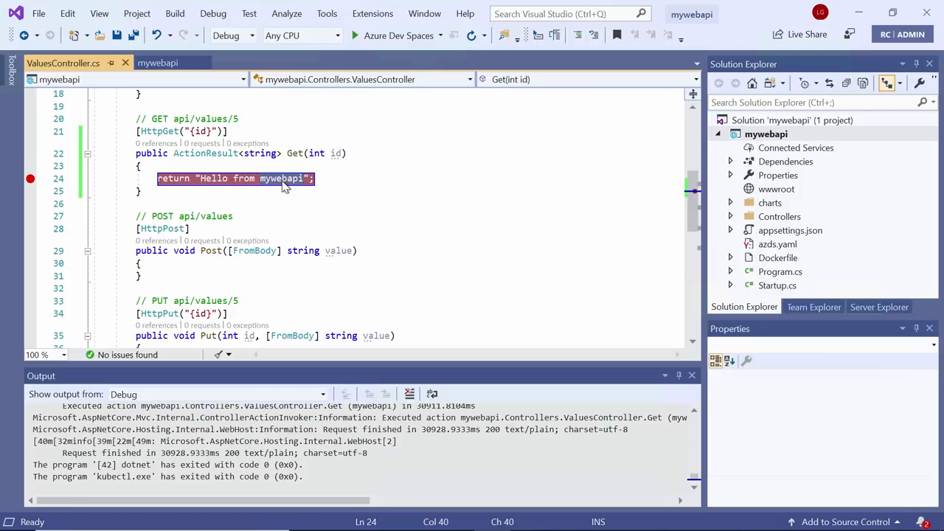
pyautogui.write('Viu')
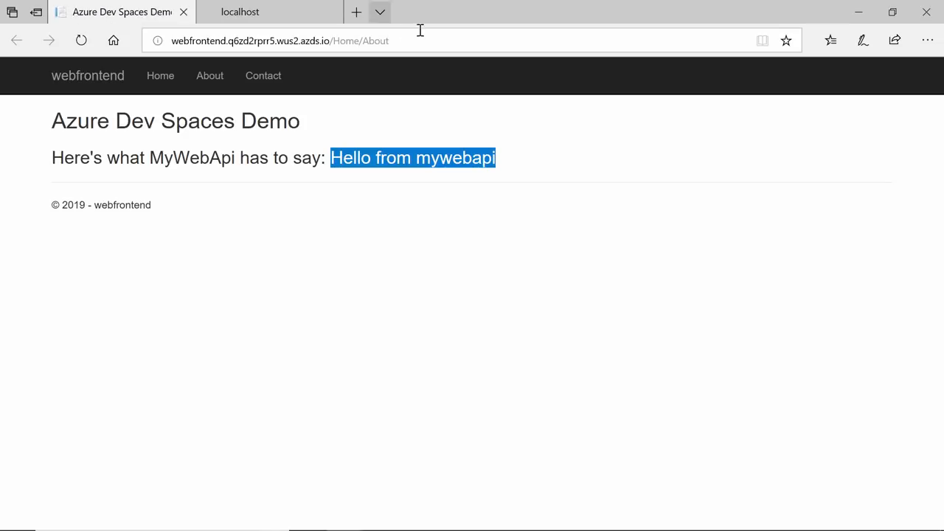
pyautogui.moveTo(210, 76)
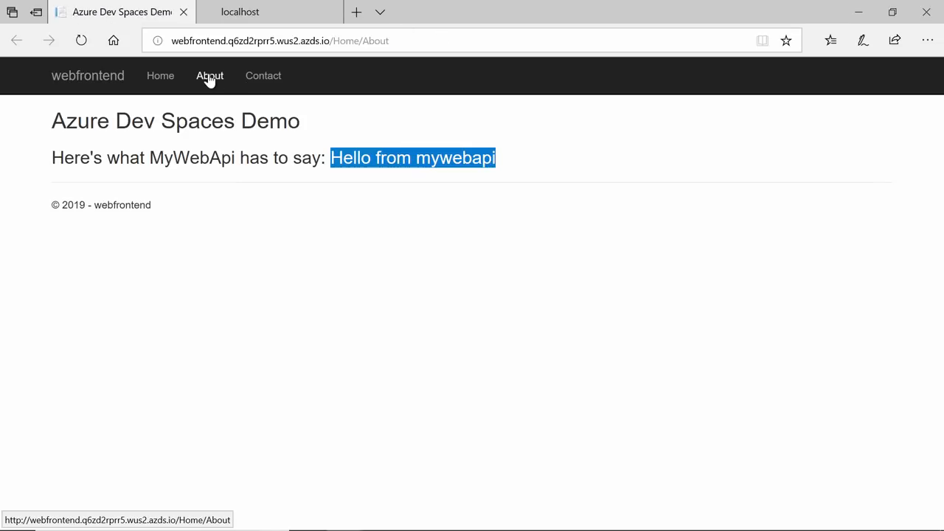